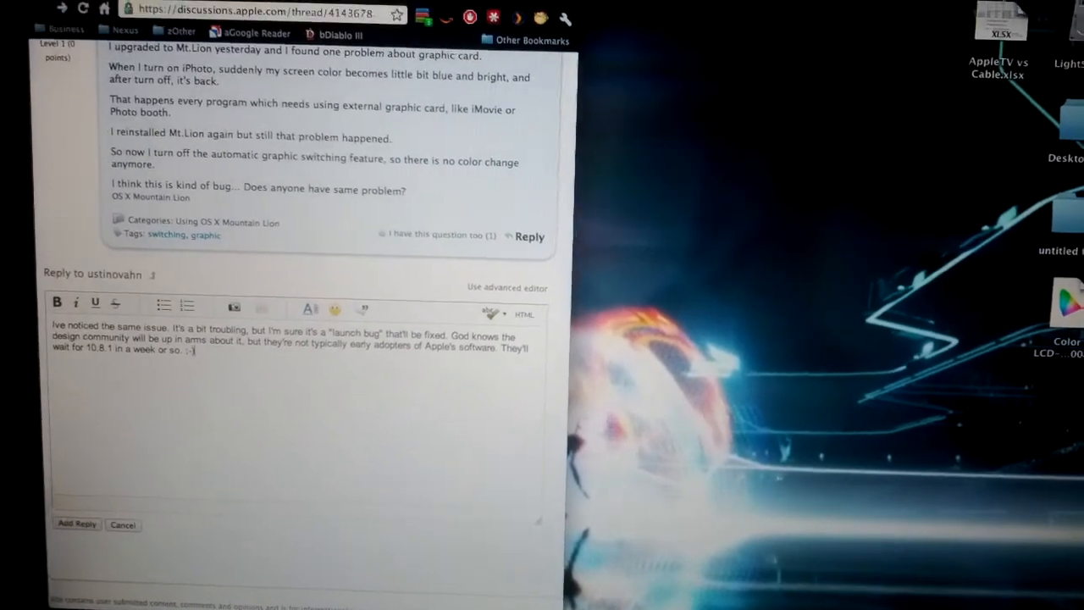
# Launch System Preferences from the Apple menu to show all preference panes.
pyautogui.click(16, 7)
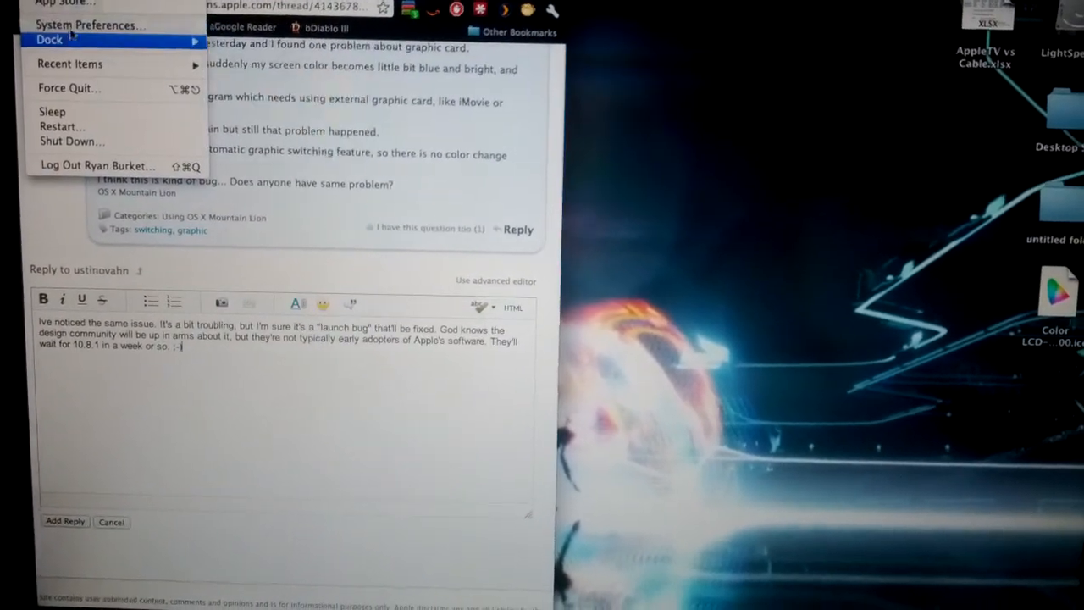
pyautogui.click(90, 25)
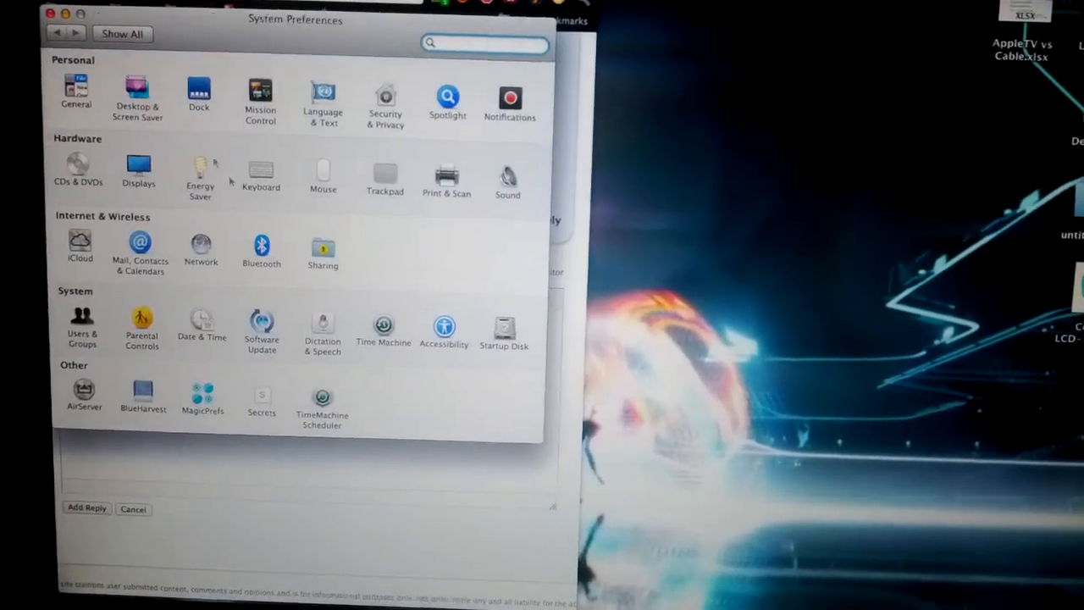
pyautogui.click(137, 166)
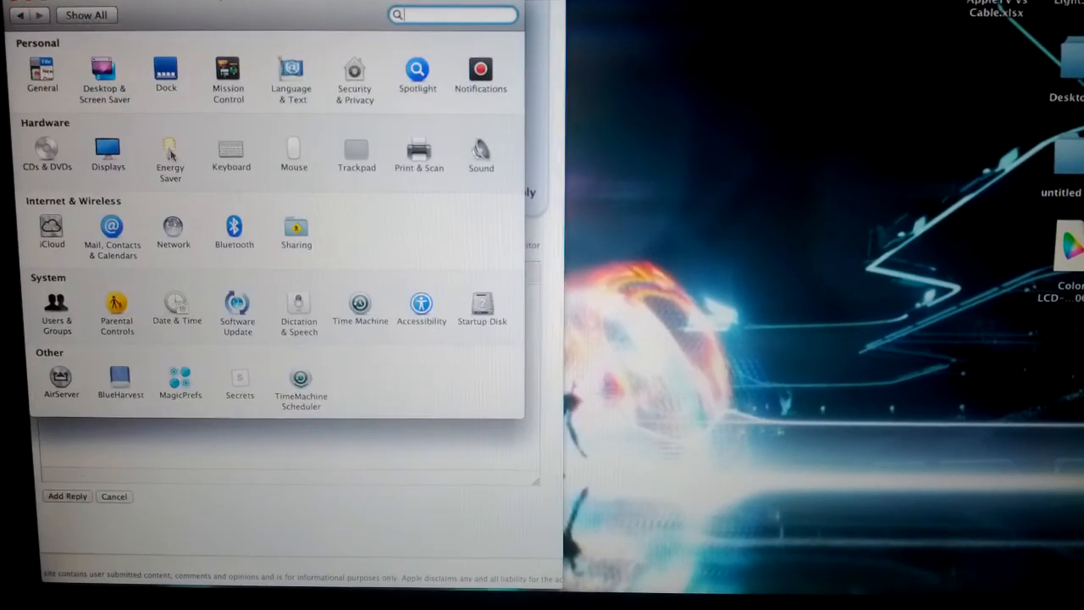
pyautogui.click(169, 152)
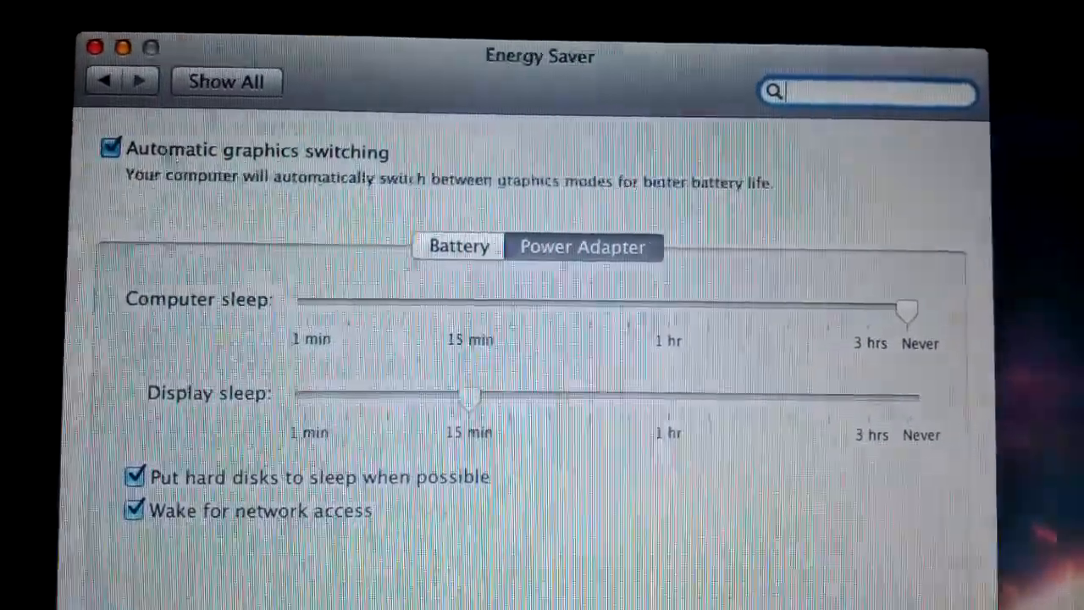
# Turn Automatic graphics switching off and back on in Energy Saver.
pyautogui.click(112, 148)
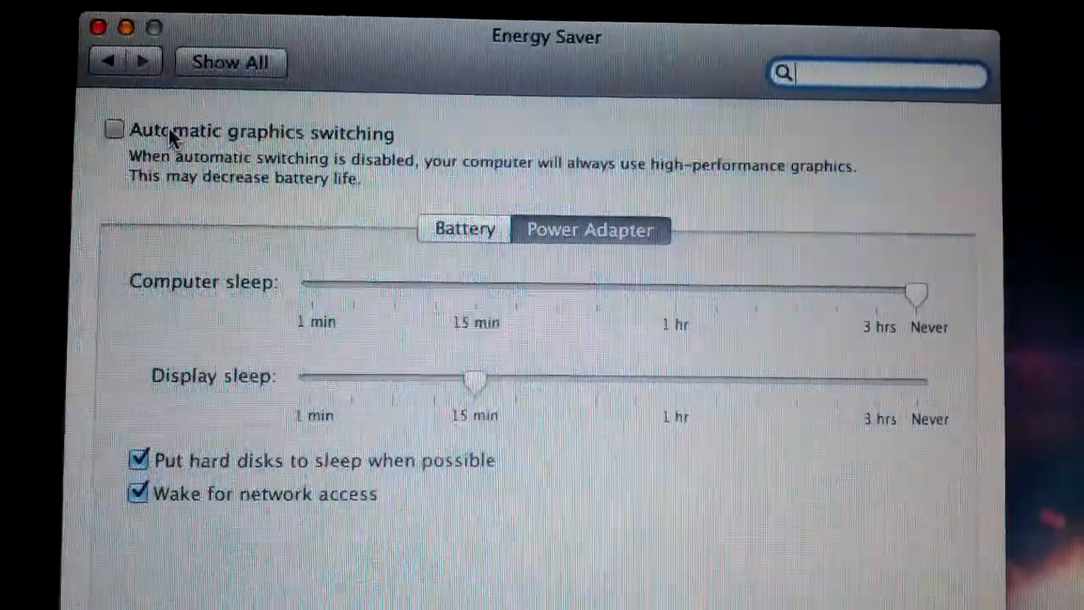
pyautogui.click(114, 129)
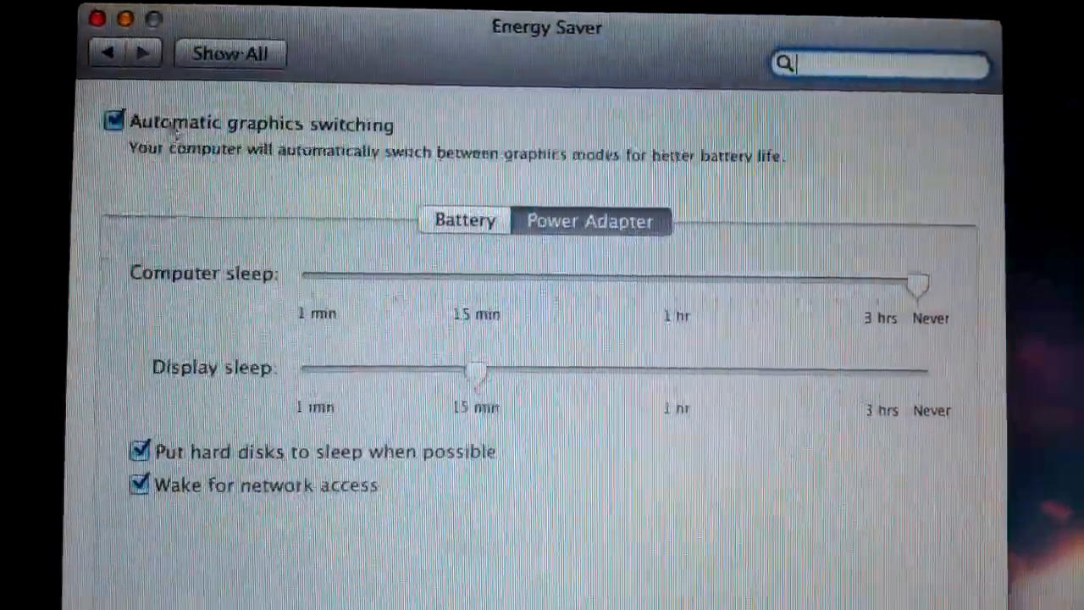
# Return to the overview, then view the Displays Color settings showing the Color LCD profile.
pyautogui.click(230, 53)
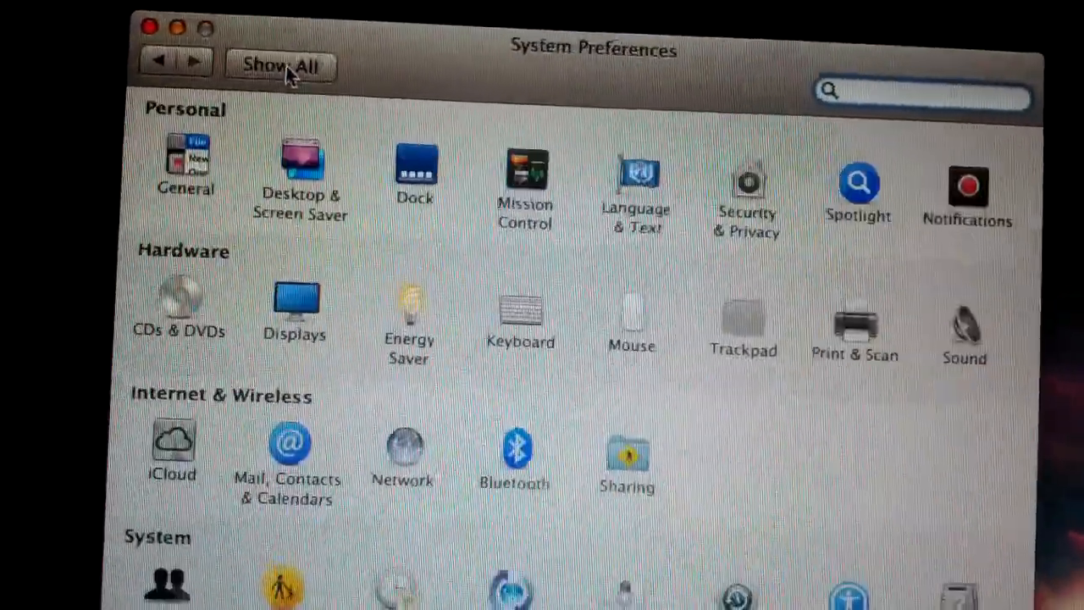
pyautogui.click(295, 305)
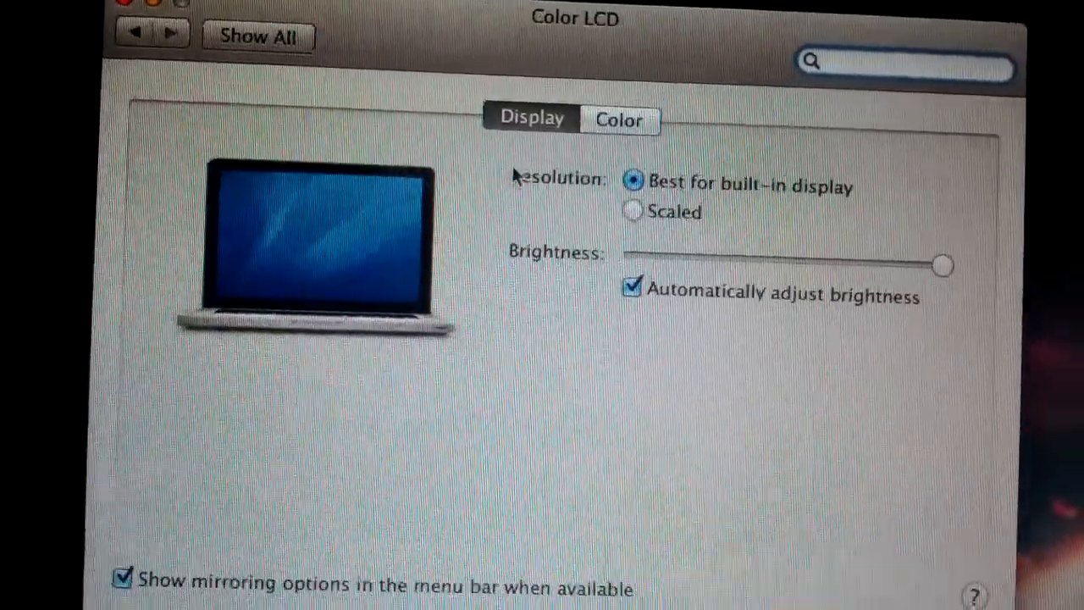
pyautogui.click(616, 121)
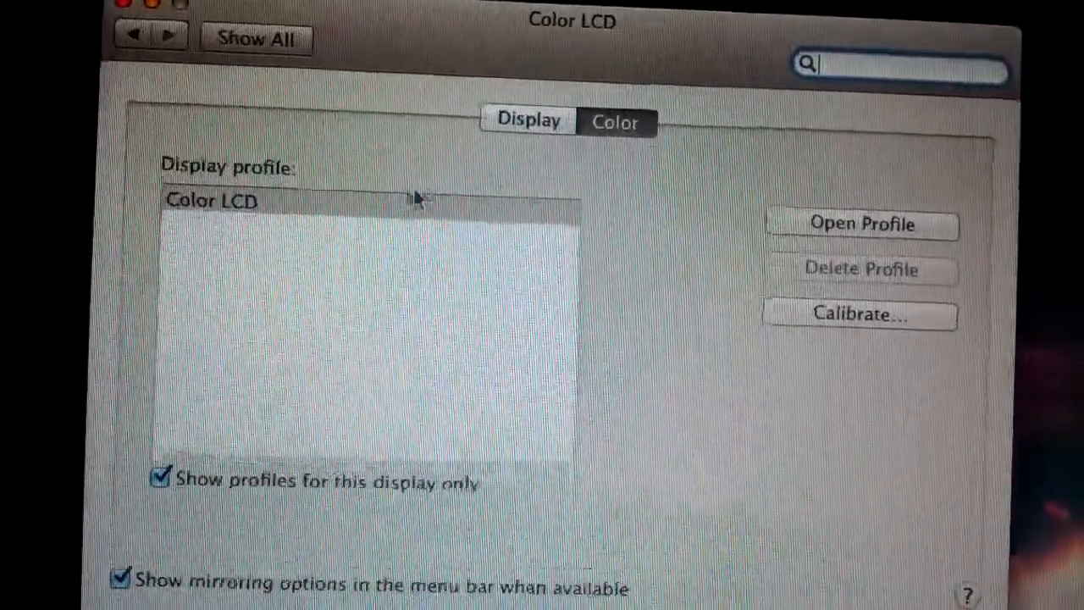
pyautogui.moveTo(335, 195)
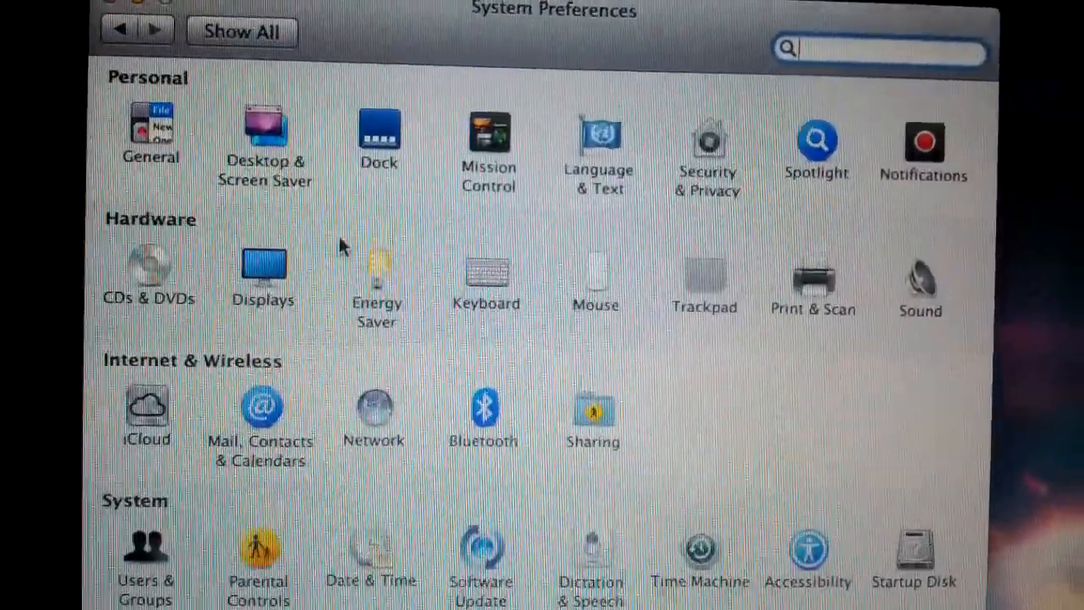
# Check the Color LCD profile, then re-enable Automatic graphics switching in Energy Saver.
pyautogui.click(262, 271)
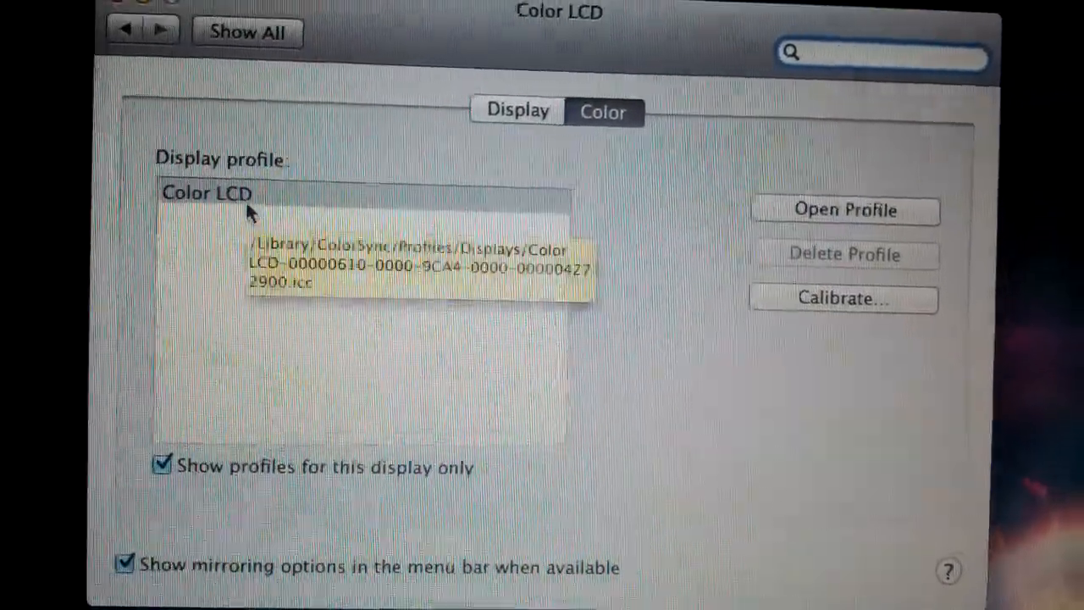
pyautogui.click(206, 193)
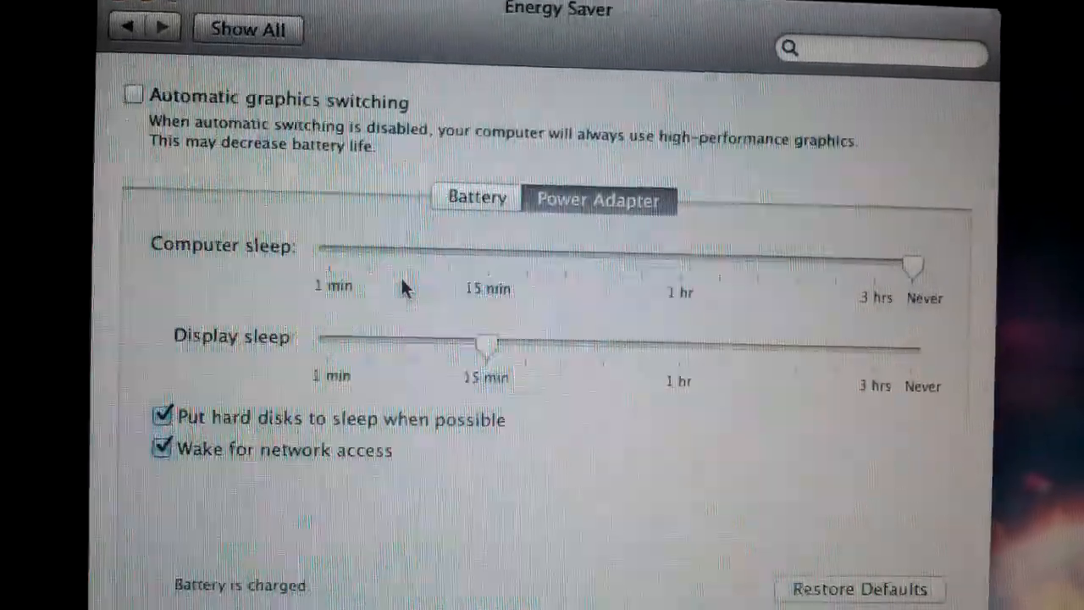
pyautogui.click(132, 94)
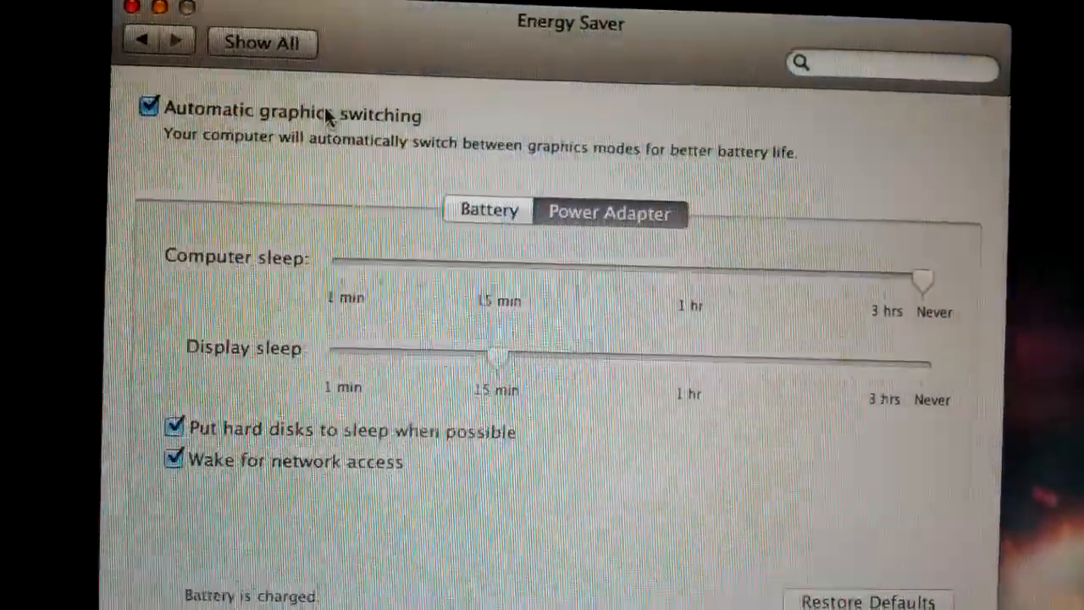